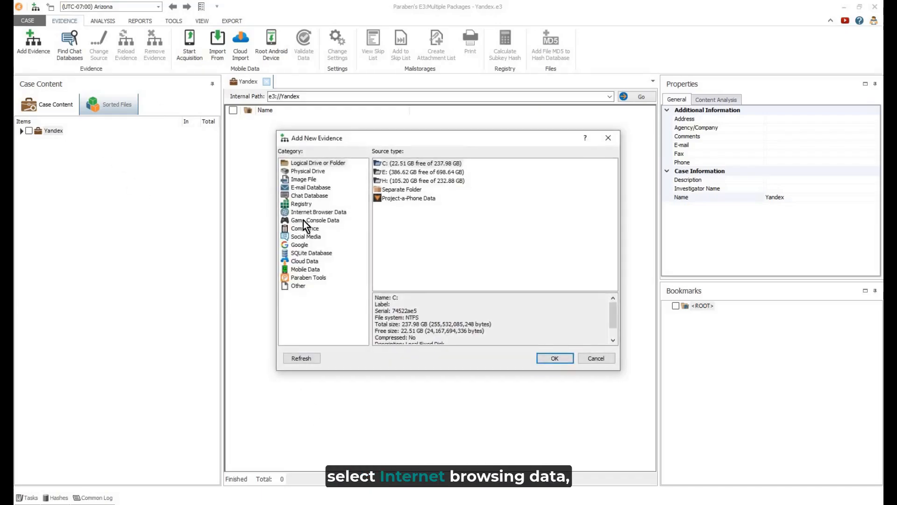
# Pick Yandex Browser Data under Internet Browser Data as the new evidence type
pyautogui.click(319, 211)
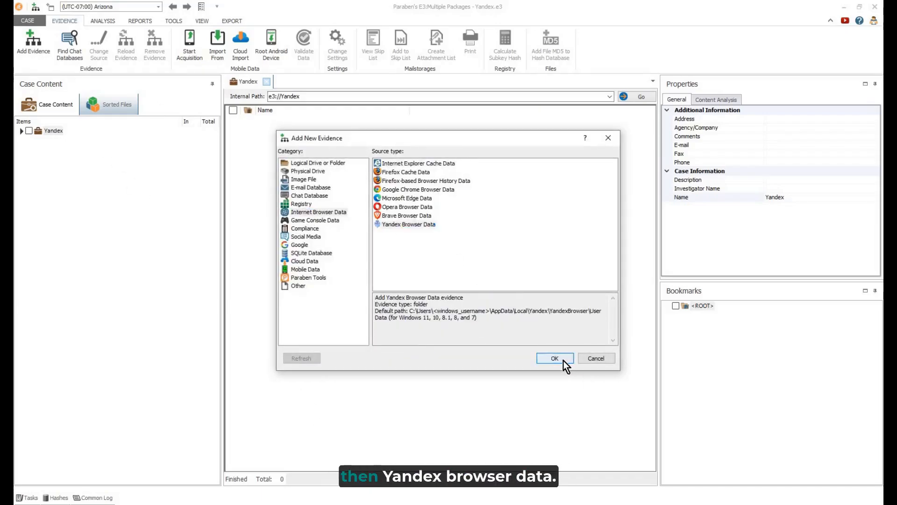
pyautogui.click(554, 357)
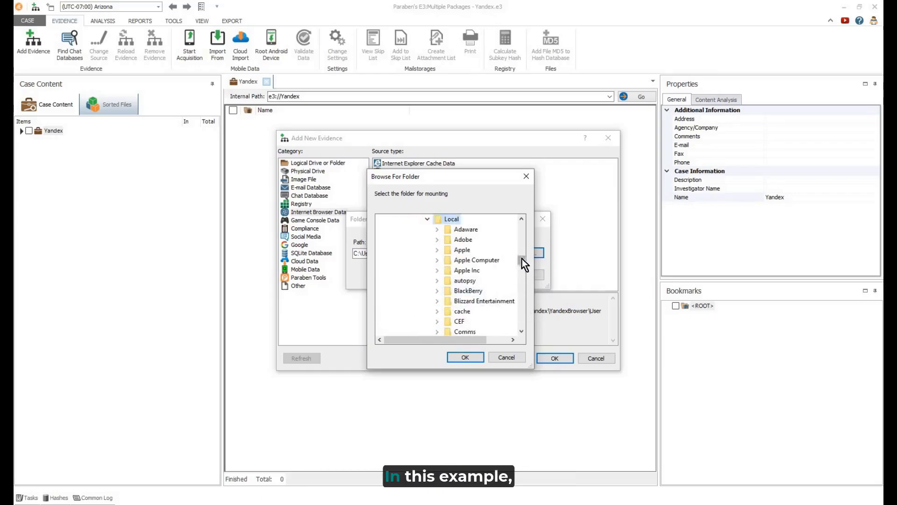
# Mount the Local\Yandex\YandexBrowser\User Data folder as evidence named 'User Data'
pyautogui.scroll(-3)
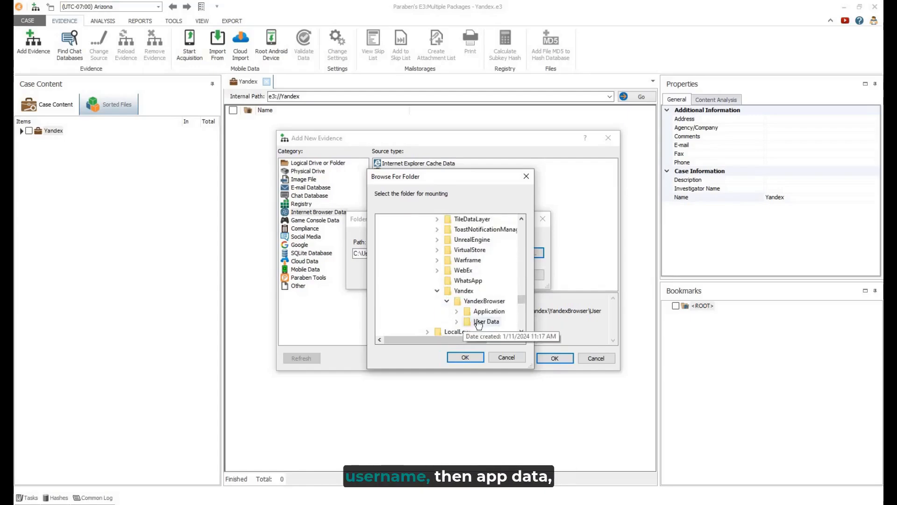
pyautogui.click(465, 357)
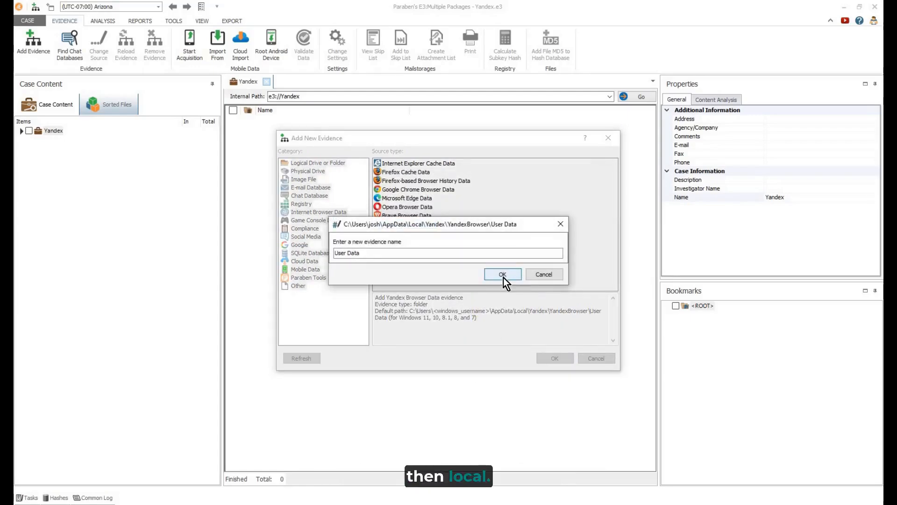
pyautogui.click(502, 274)
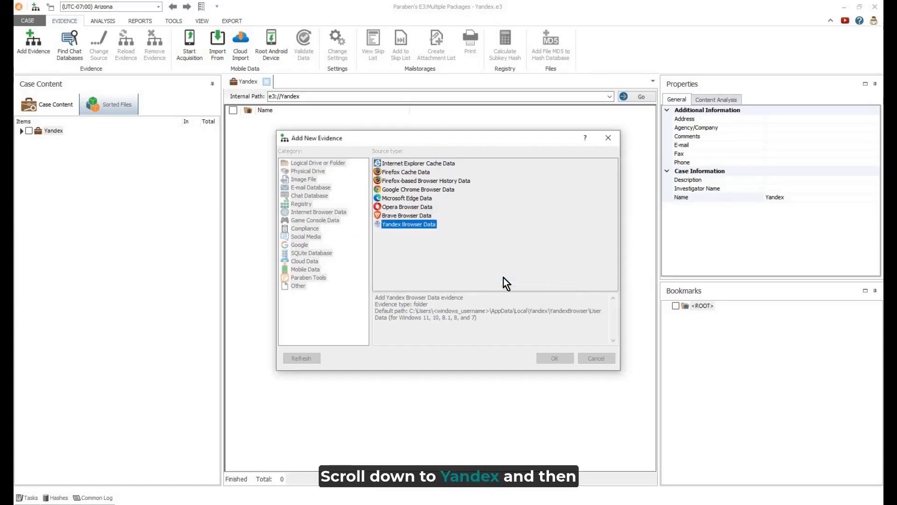
pyautogui.click(552, 357)
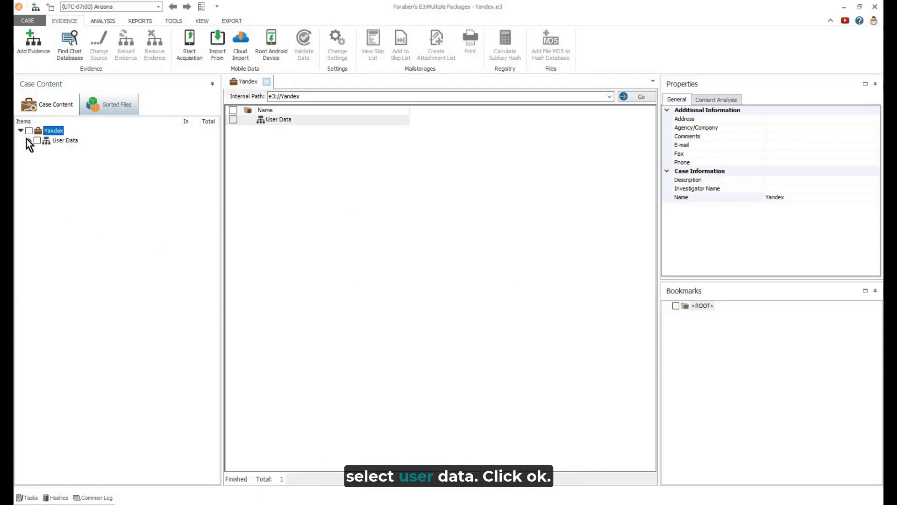
# Browse the Default profile's History, Downloads, Autofill Items and Cookies records
pyautogui.click(29, 140)
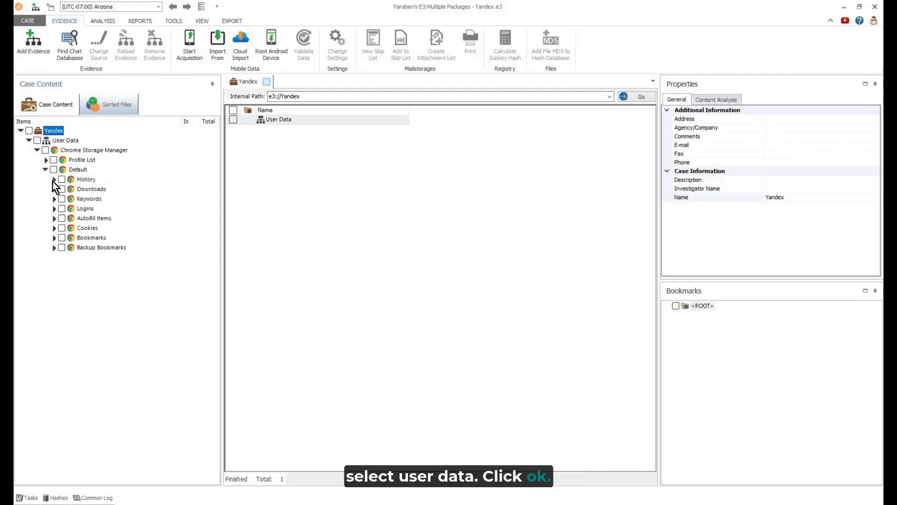
pyautogui.click(86, 179)
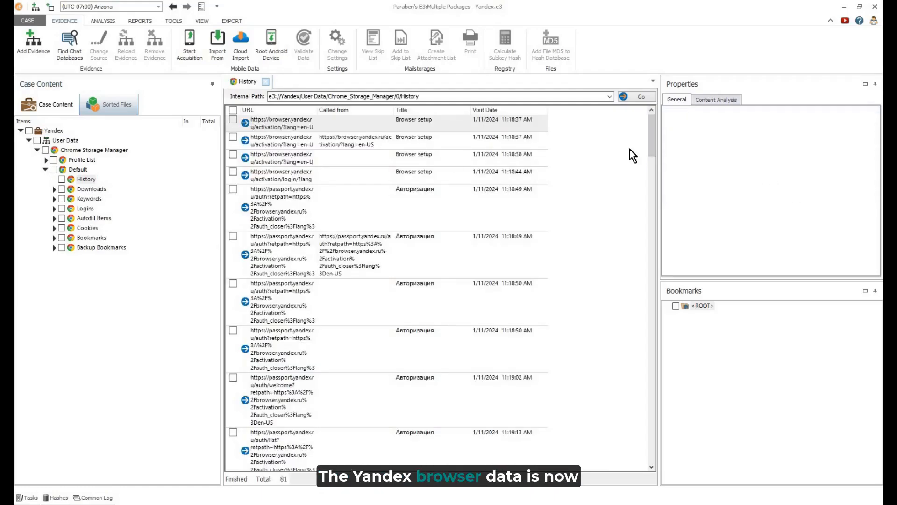
pyautogui.scroll(-3)
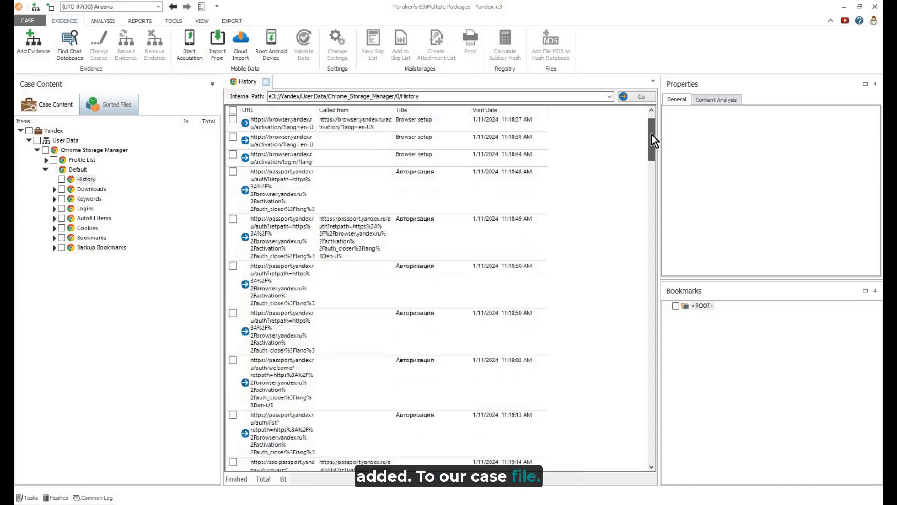
pyautogui.scroll(-3)
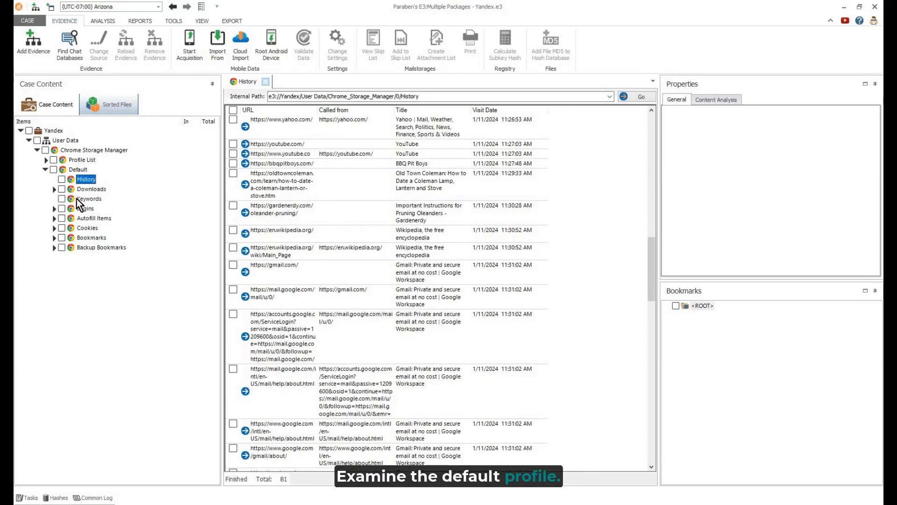
pyautogui.click(91, 189)
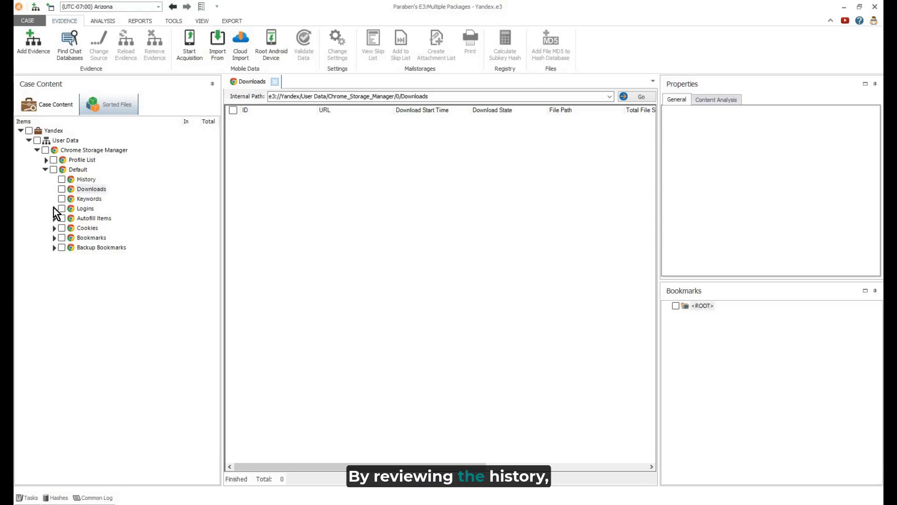
pyautogui.click(94, 218)
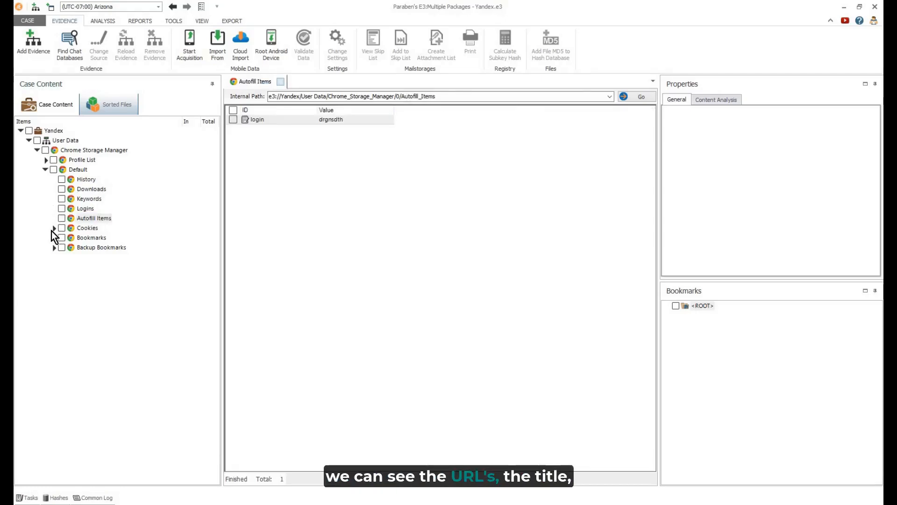
pyautogui.click(87, 228)
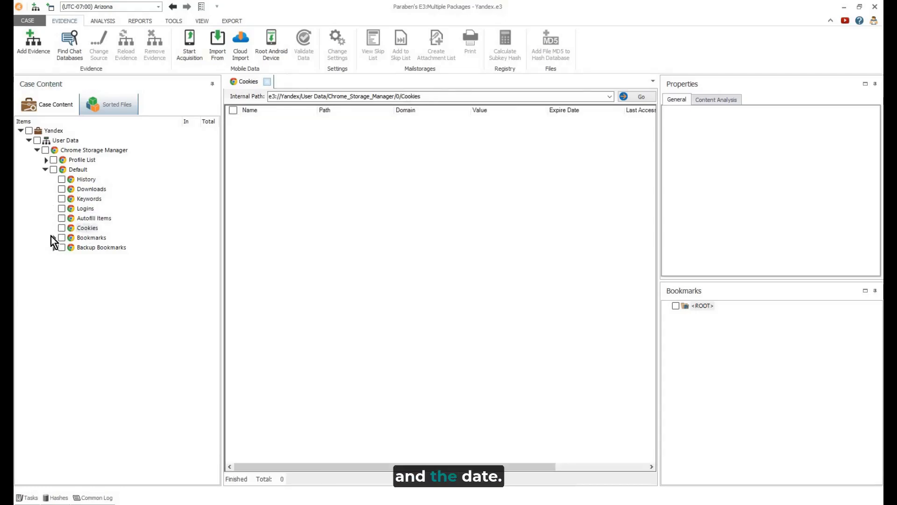
# Run Content Analysis with keyword indexing on the 81 History records
pyautogui.rightClick(86, 179)
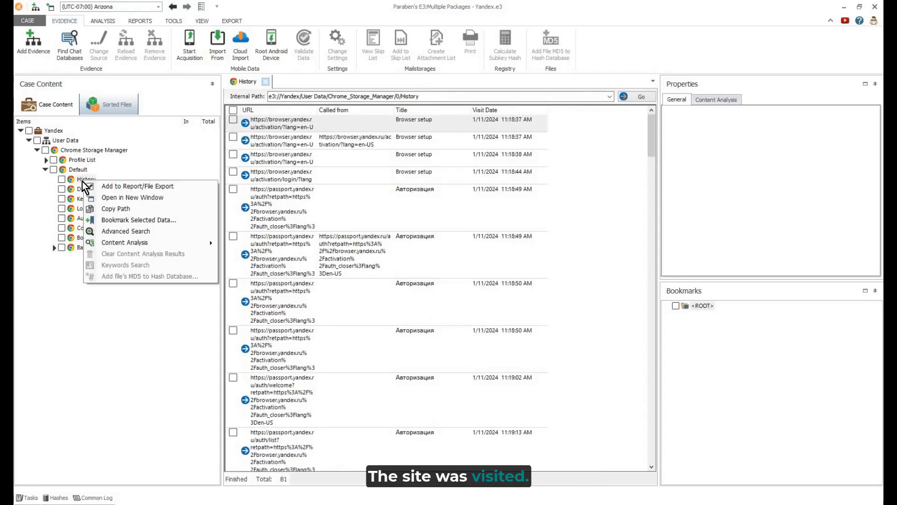
pyautogui.click(125, 242)
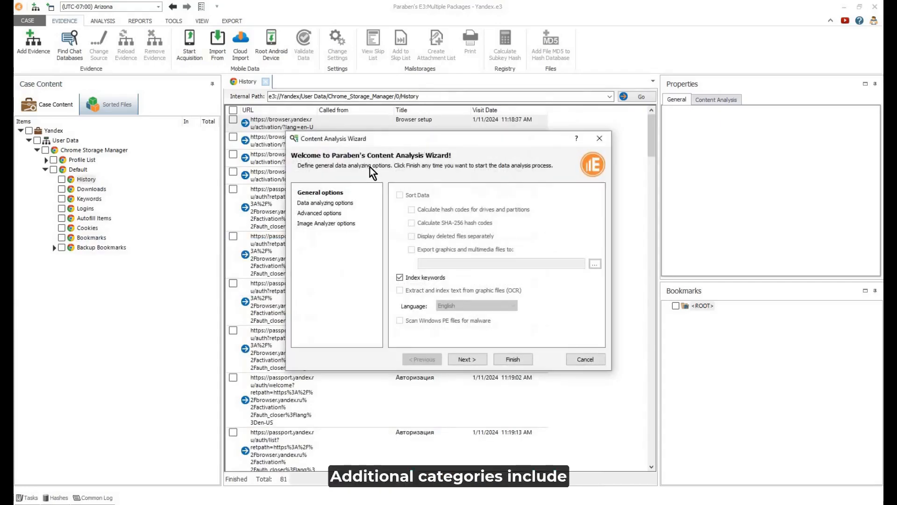
pyautogui.click(512, 359)
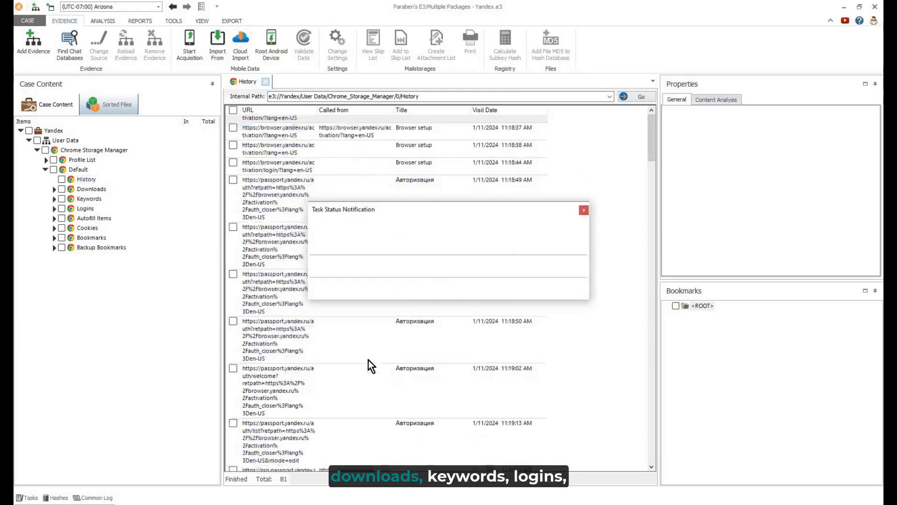
pyautogui.rightClick(86, 179)
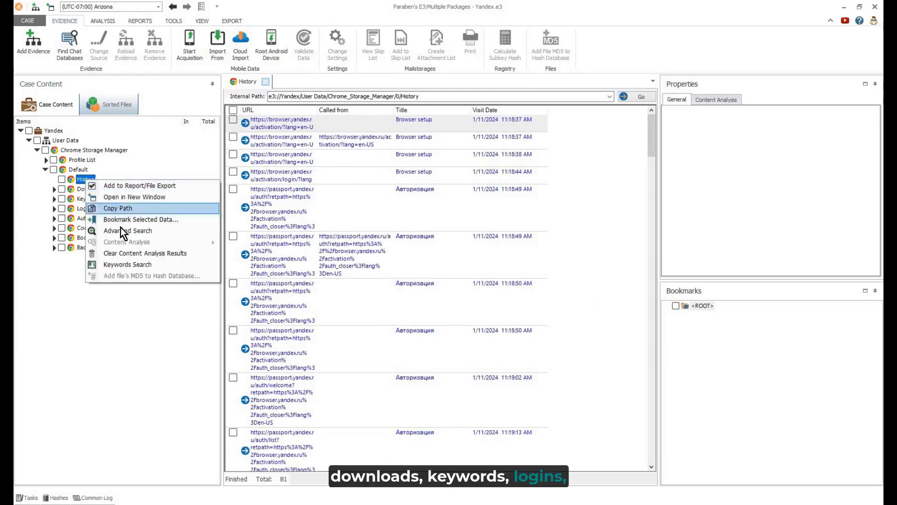
# Advanced-search History for 'youtube' and expand the first of the 5 hits
pyautogui.click(127, 230)
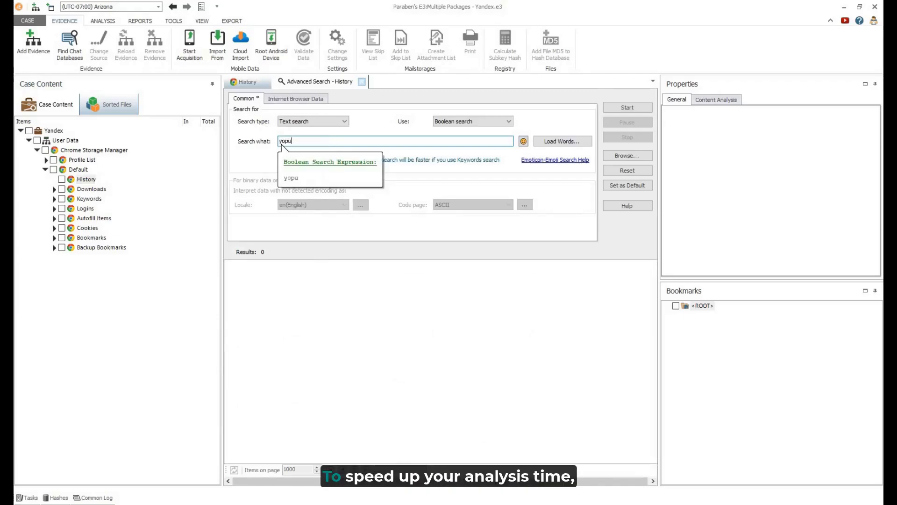
pyautogui.write('youtube')
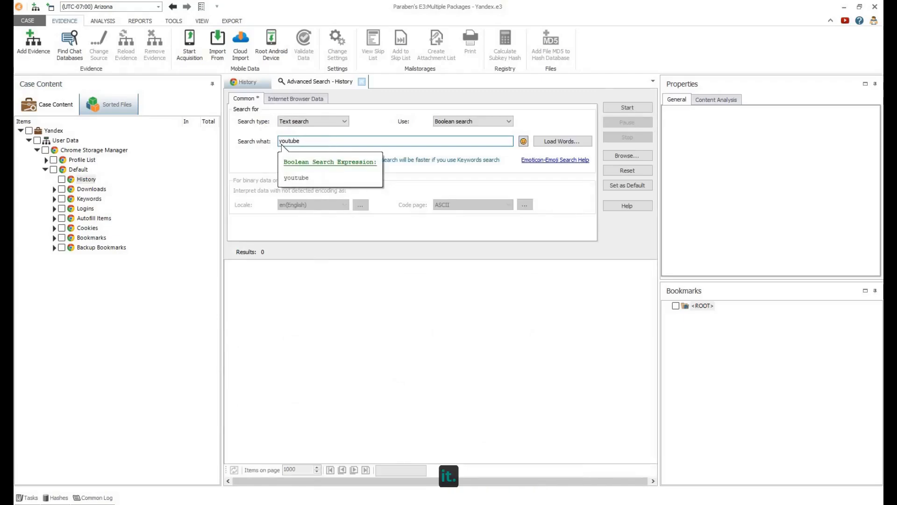
pyautogui.click(627, 108)
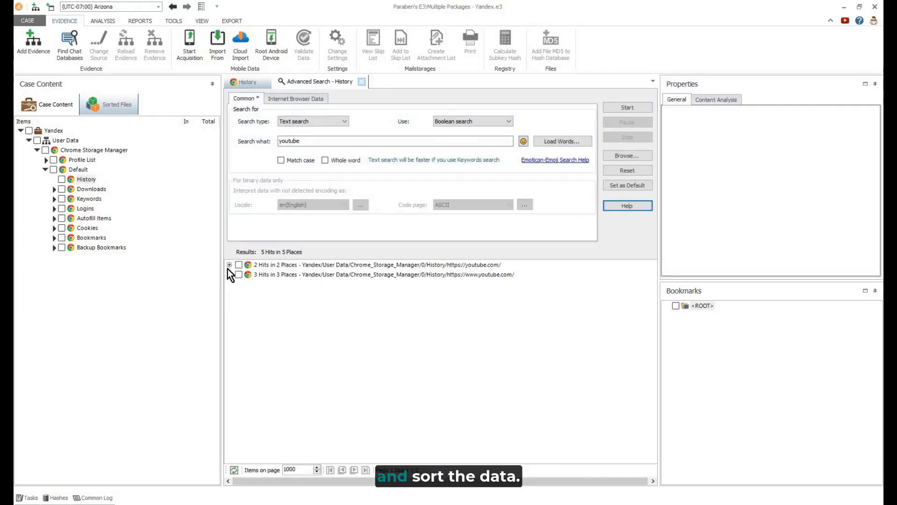
pyautogui.click(230, 264)
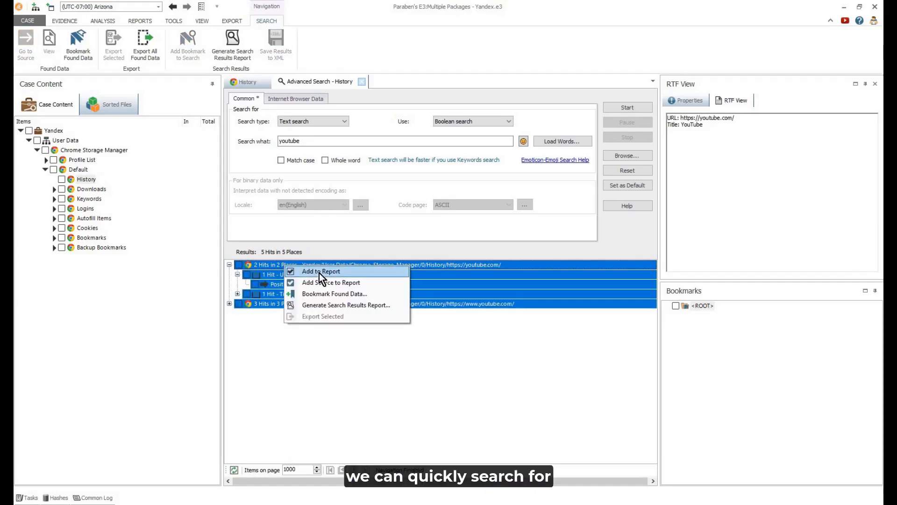
pyautogui.moveTo(334, 294)
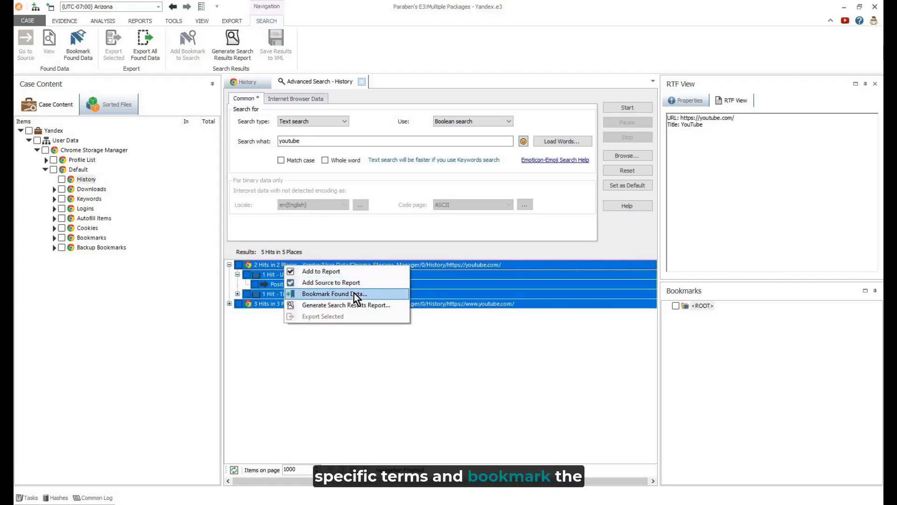